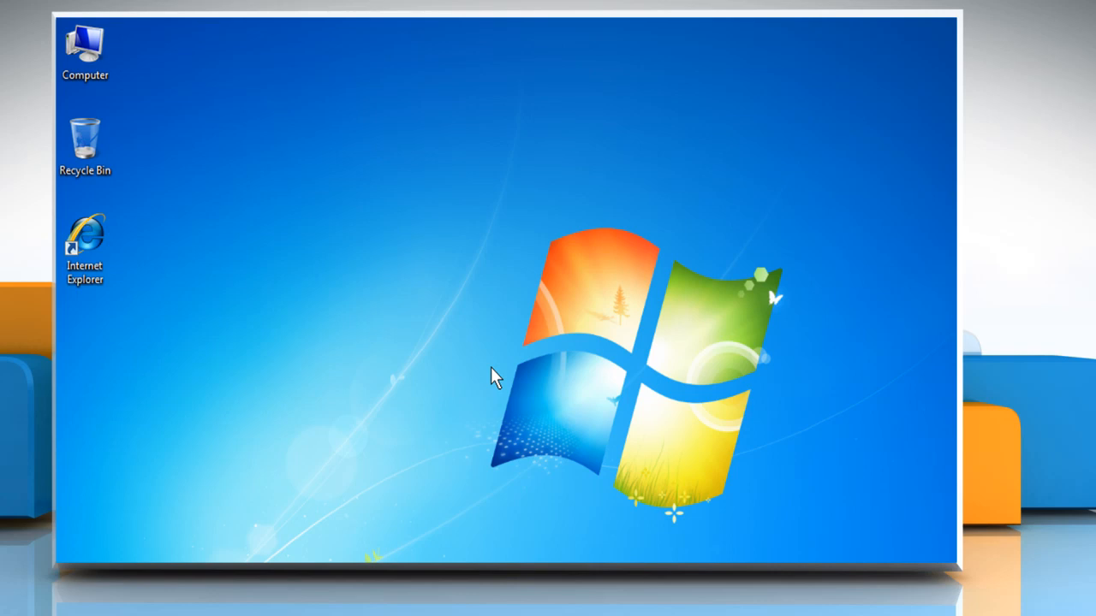
mouse_move(467, 364)
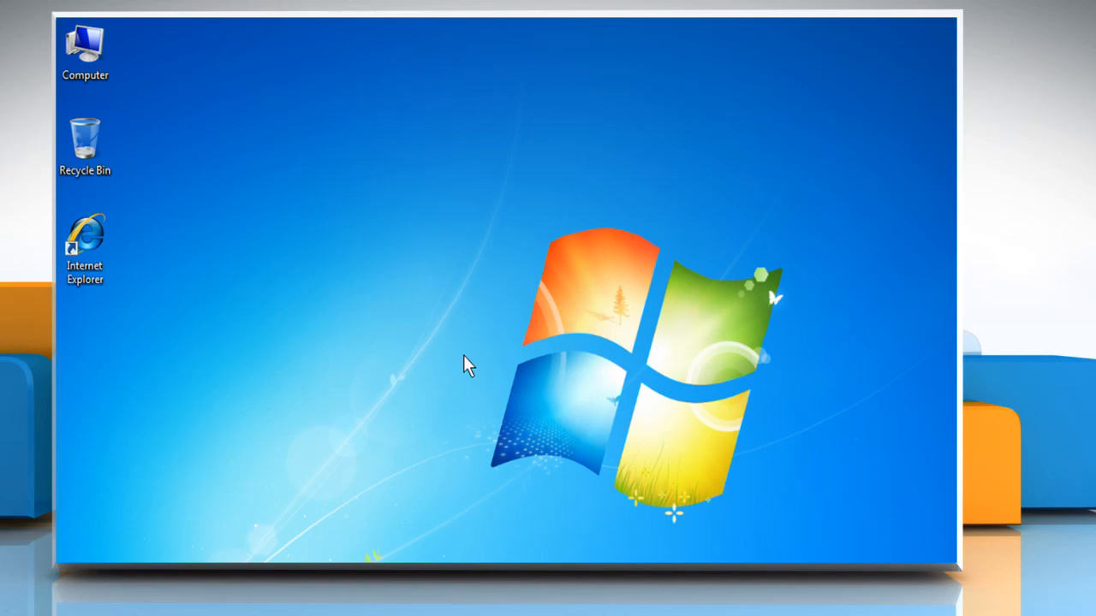
mouse_move(436, 355)
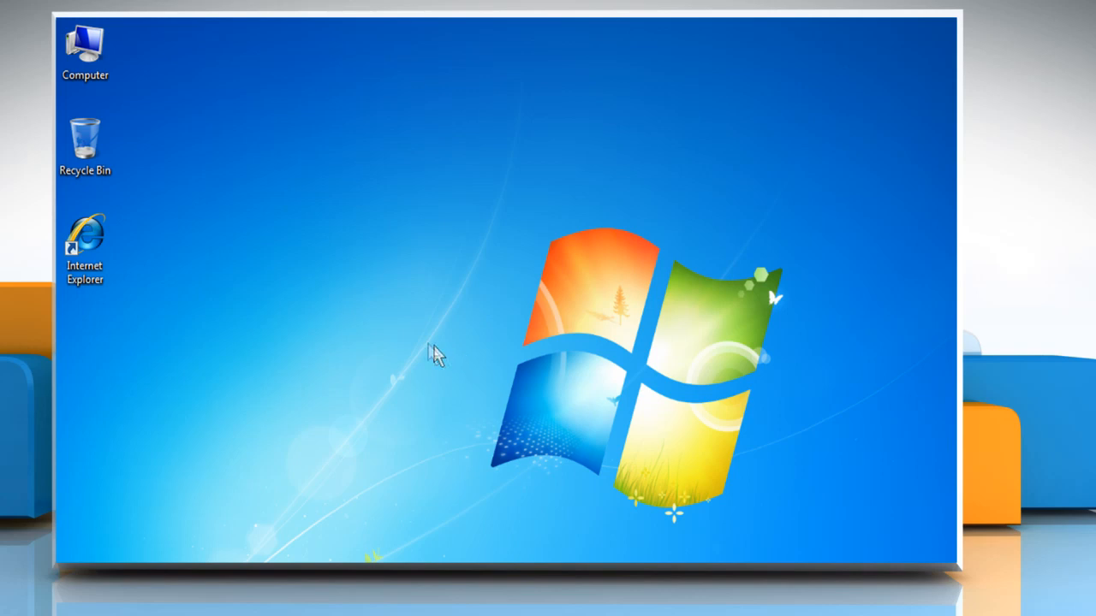
click(85, 248)
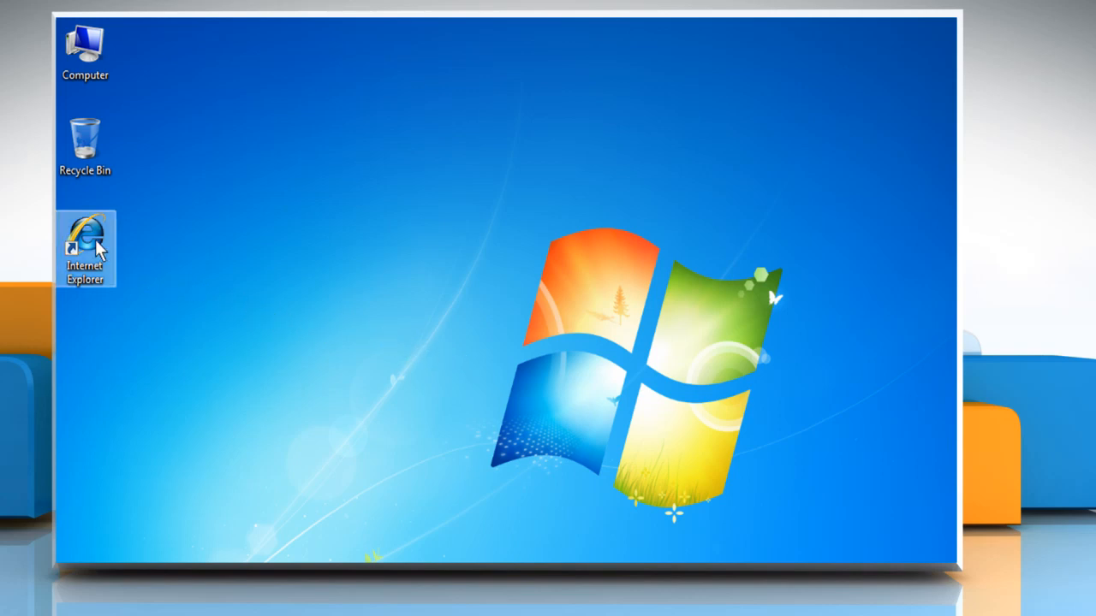
double_click(85, 248)
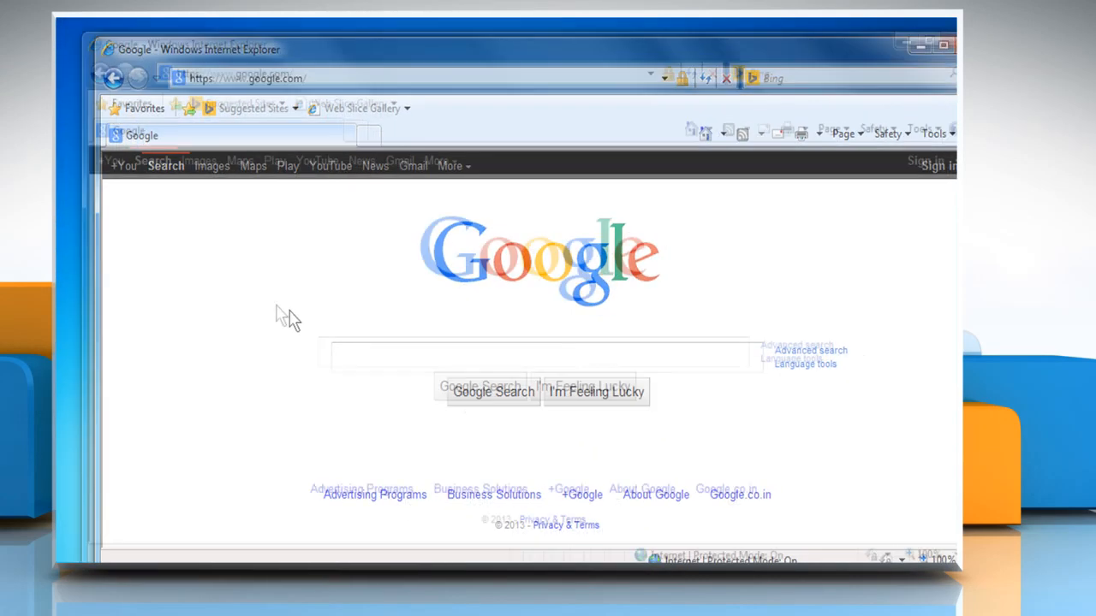
text(main=sns.webmail.aol.com&lang=en&)
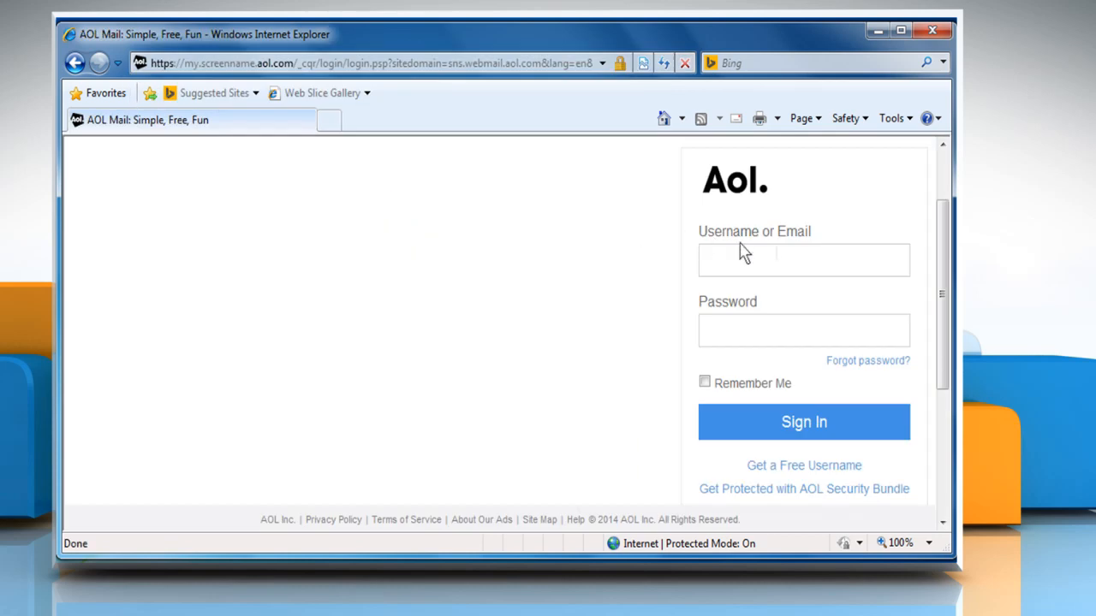
text(aadambaldwin)
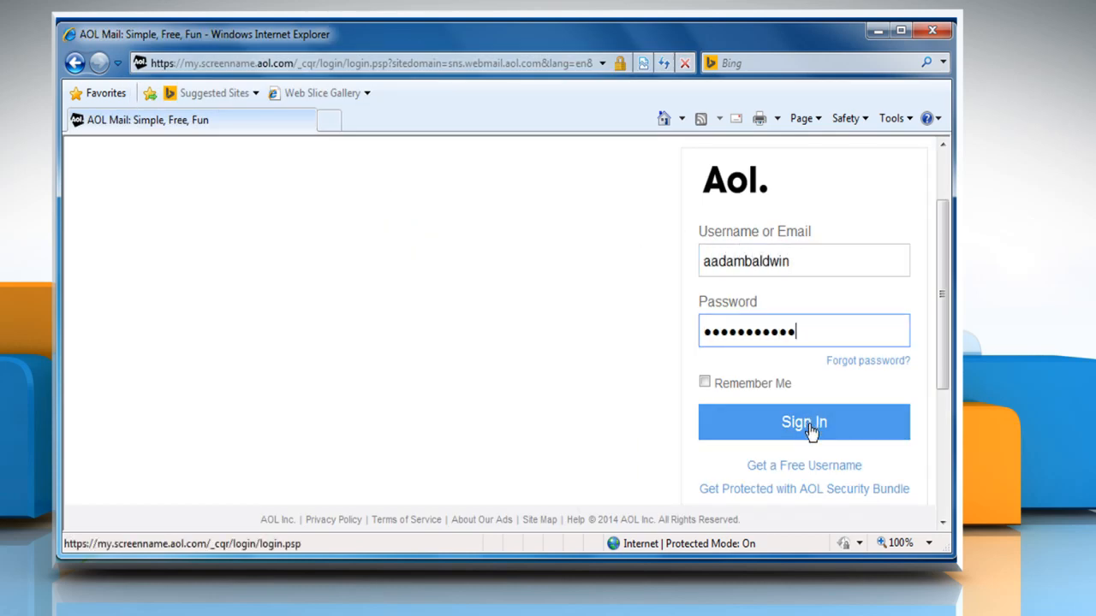
click(803, 422)
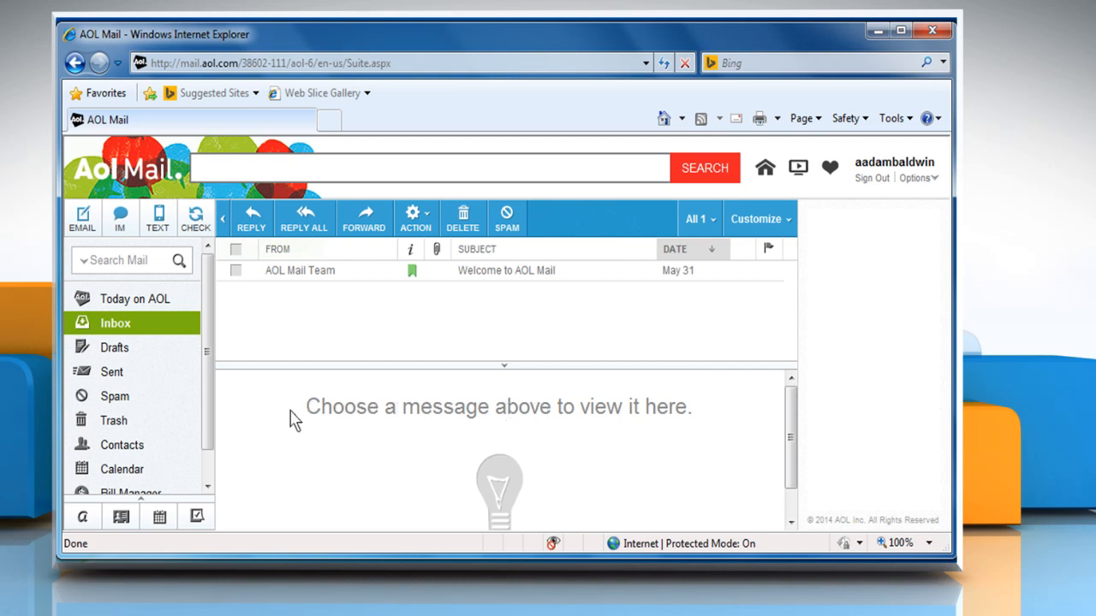
mouse_move(113, 420)
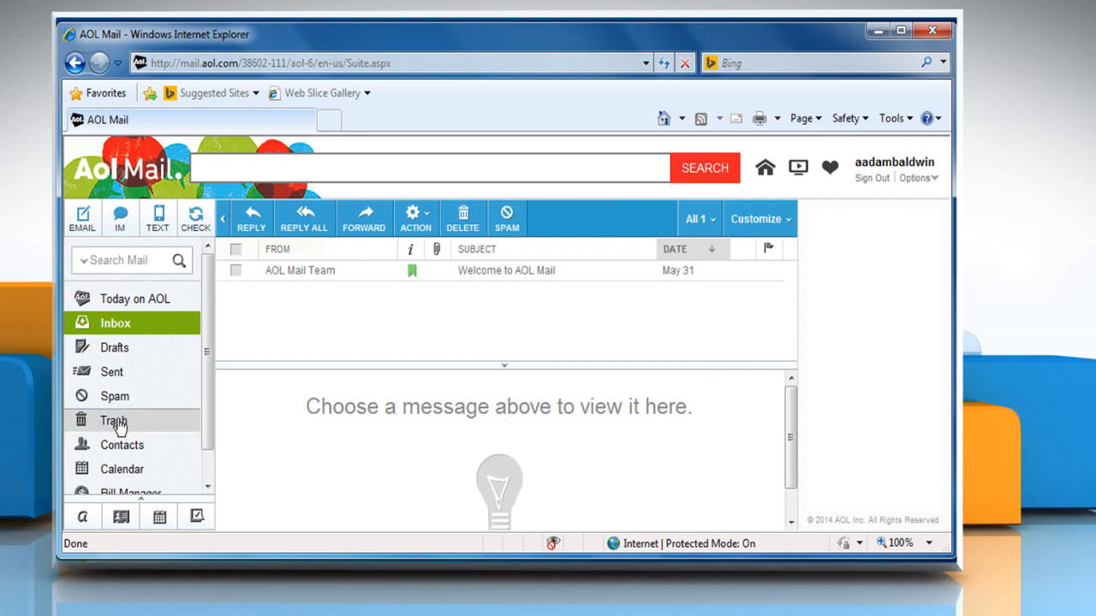
Move 'Fwd: Images' from Trash to the Inbox and return to the Inbox
click(113, 420)
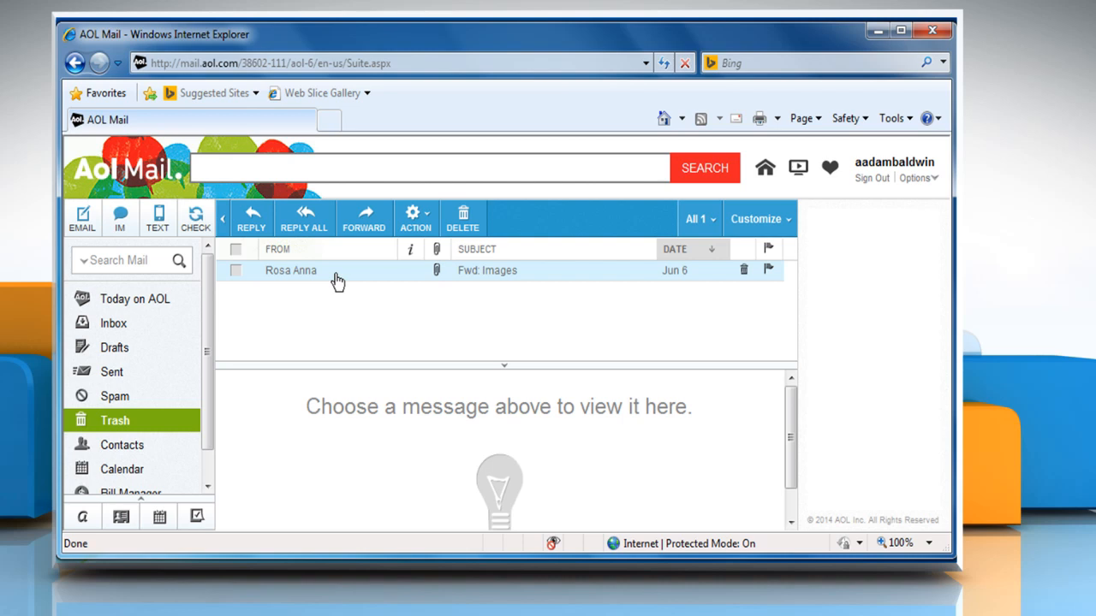
mouse_move(237, 274)
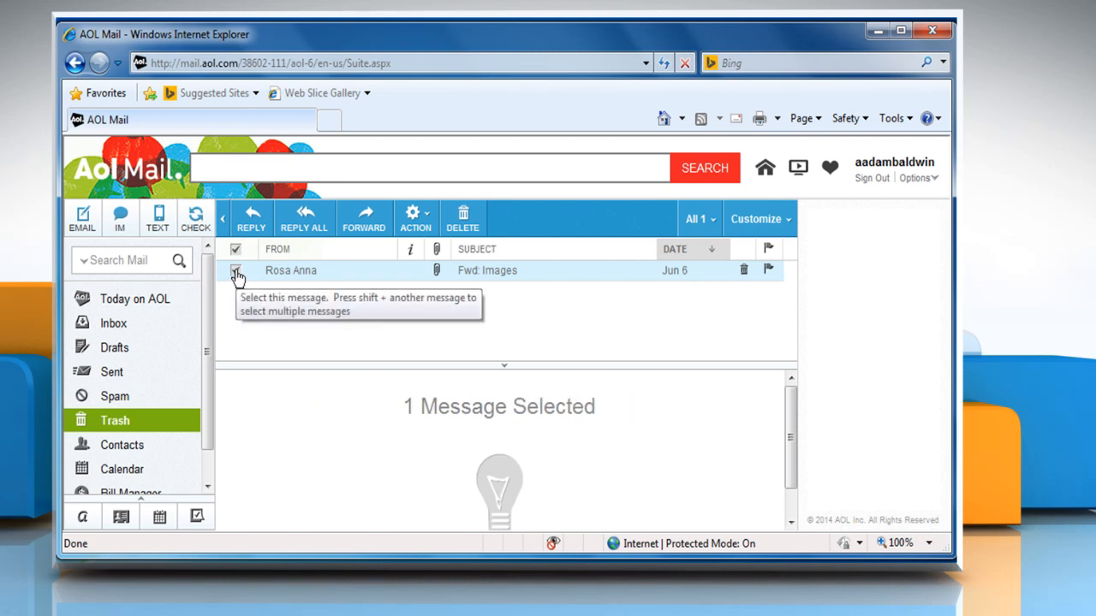
click(415, 219)
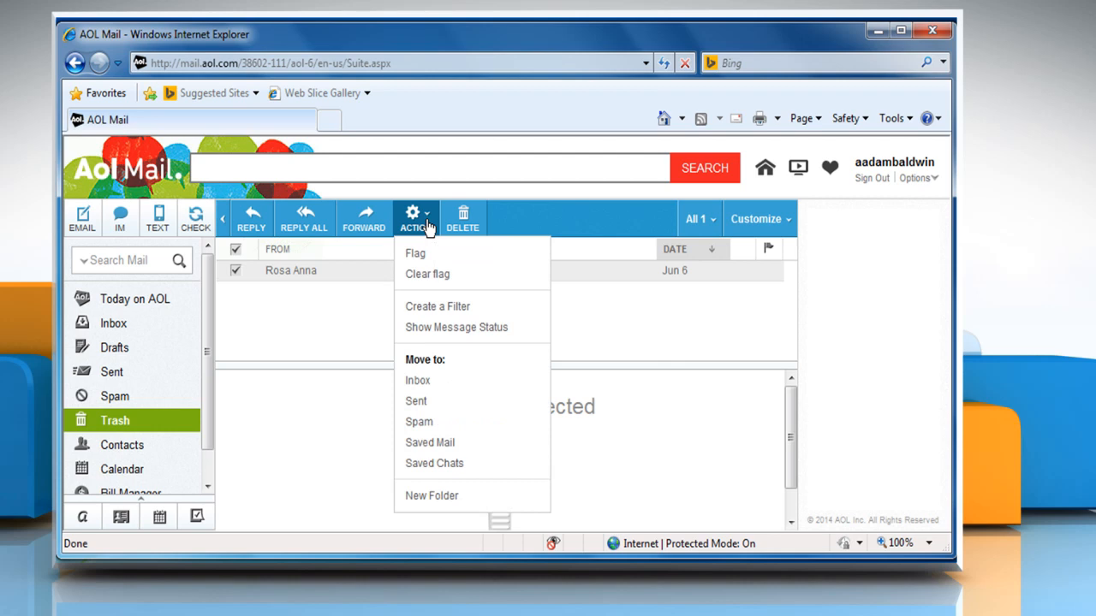
mouse_move(418, 380)
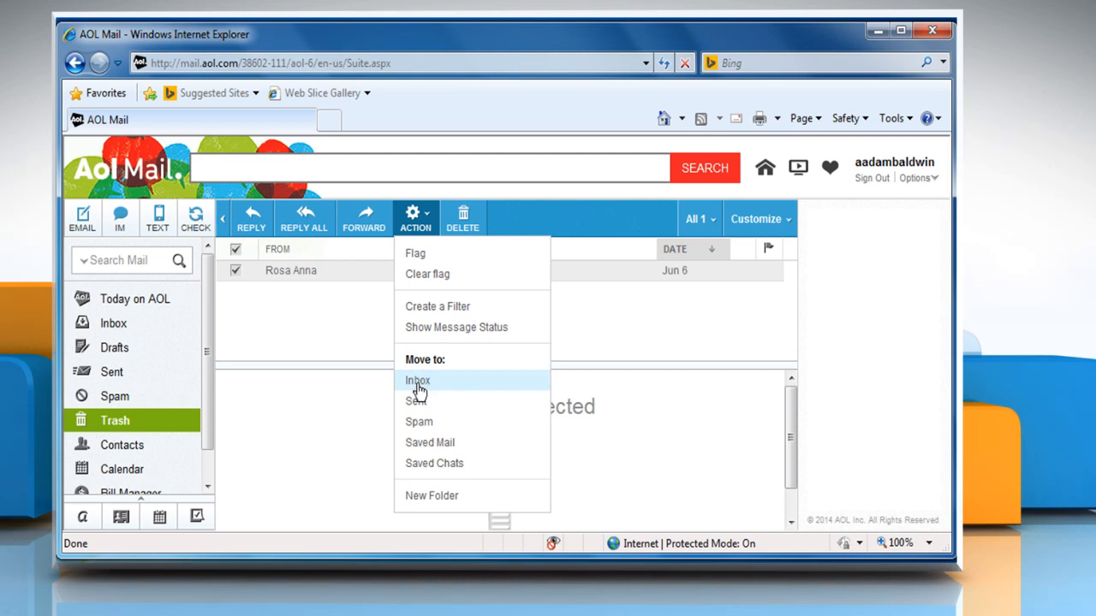
click(418, 380)
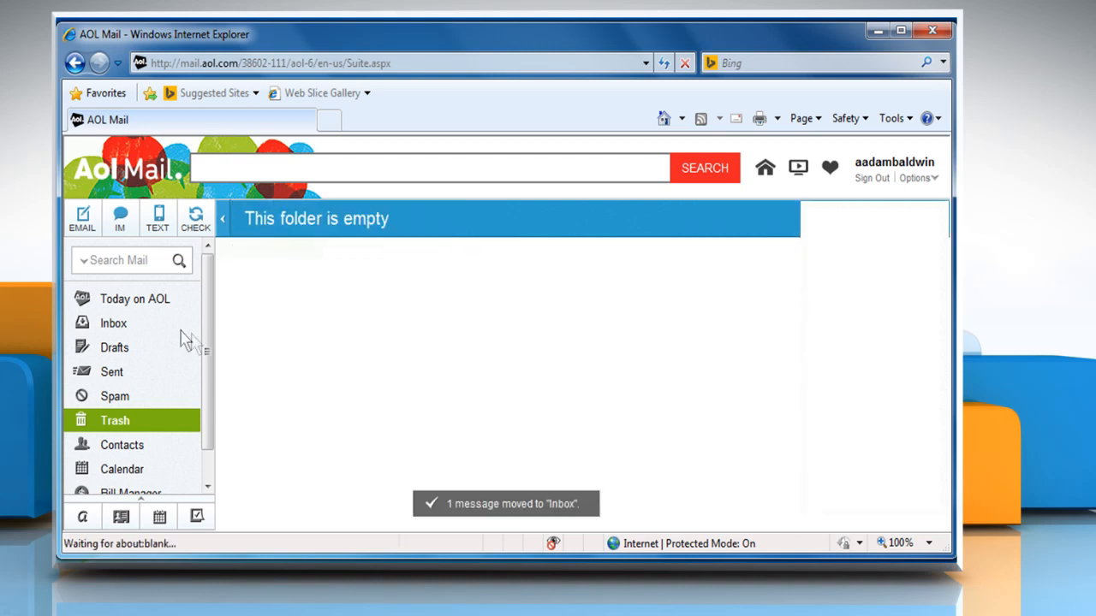
click(114, 323)
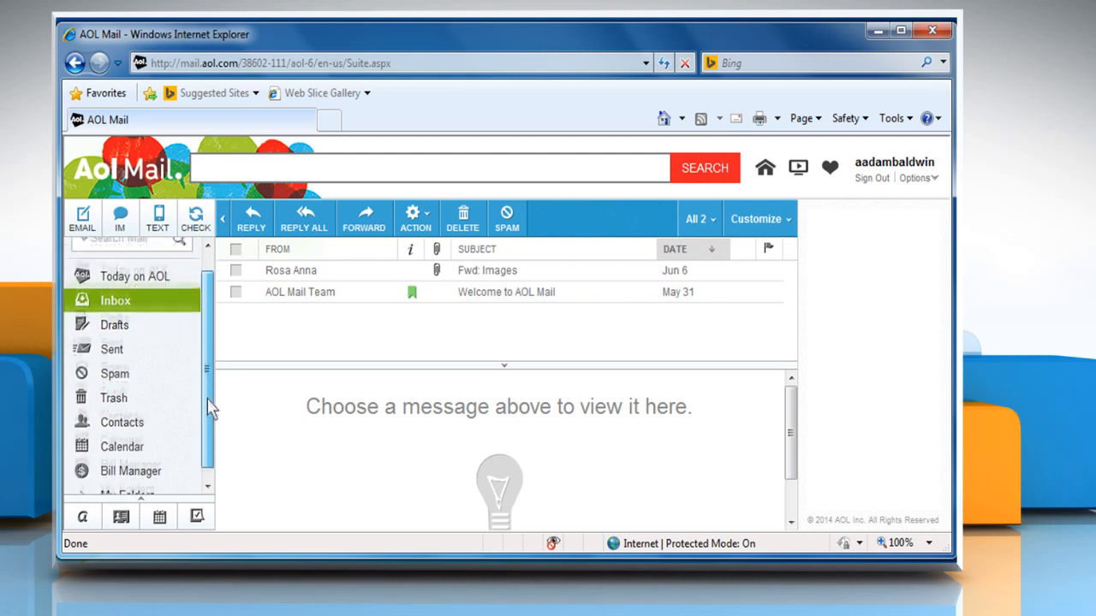
Move 'Office Pictures' from Saved Mail to the Inbox and view the Inbox
scroll(down, 3)
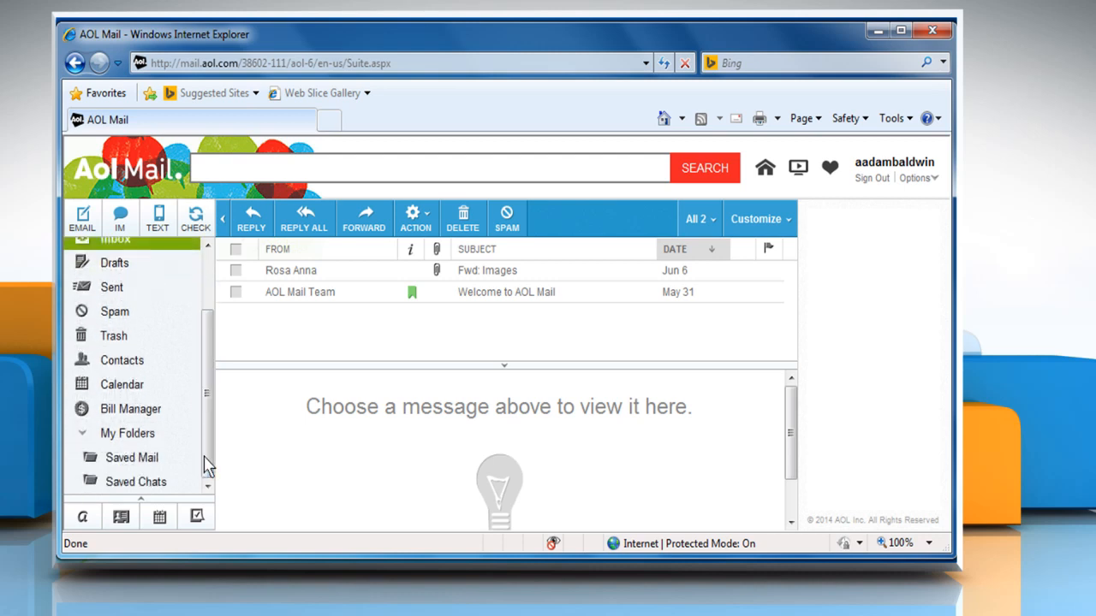
click(135, 458)
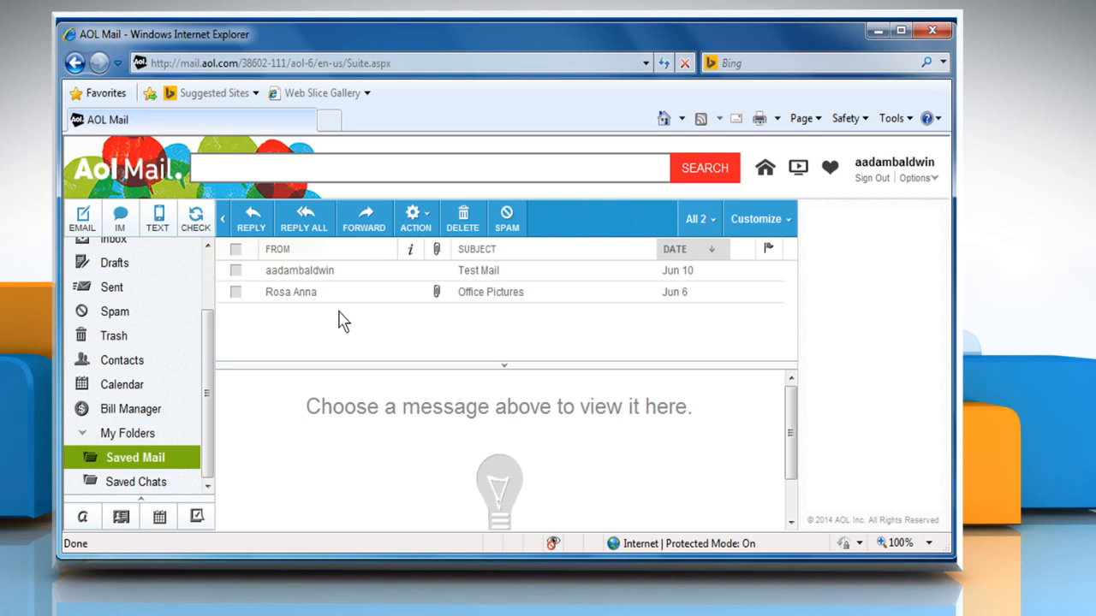
mouse_move(291, 292)
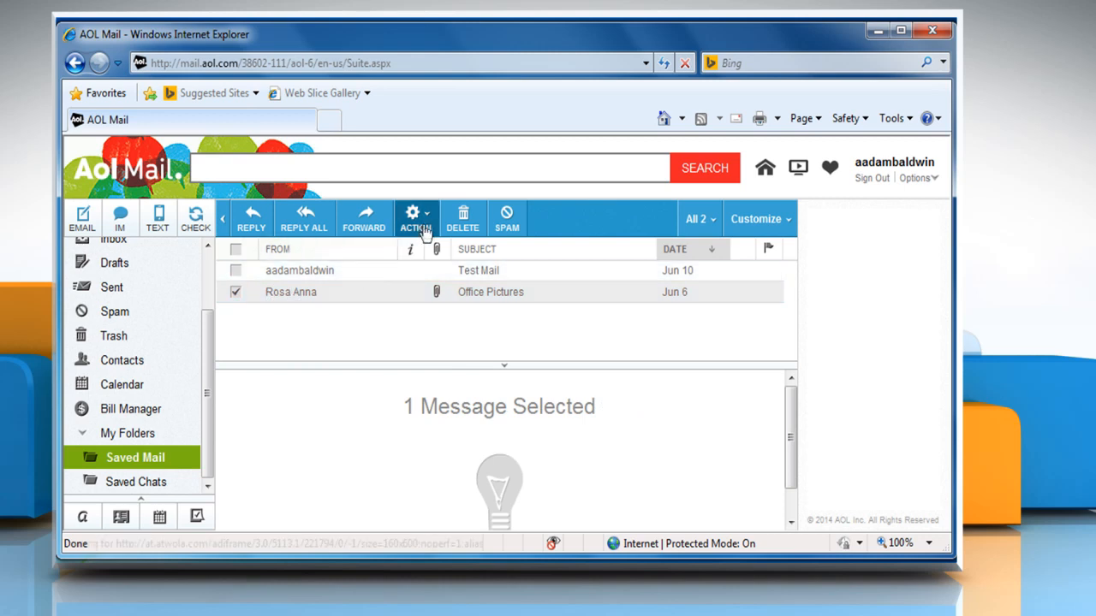
click(416, 219)
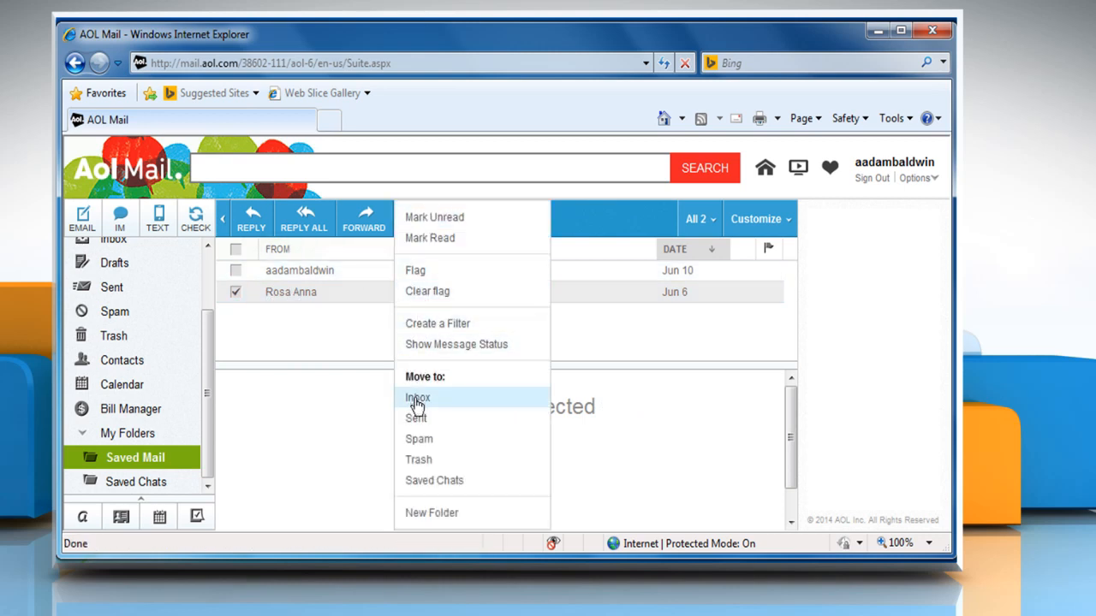
click(418, 397)
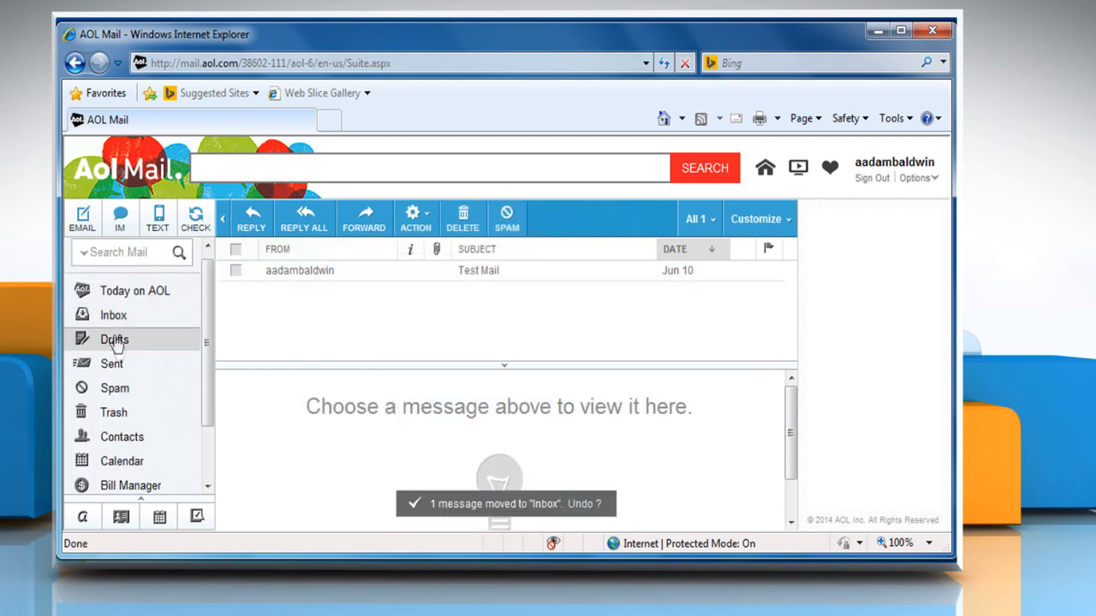
click(113, 315)
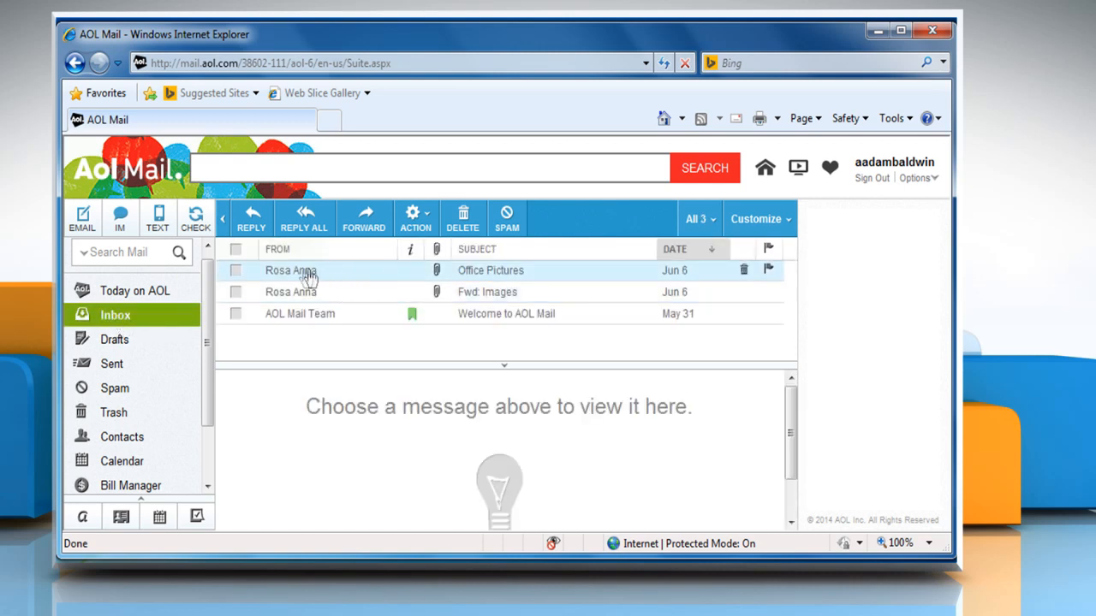
mouse_move(339, 278)
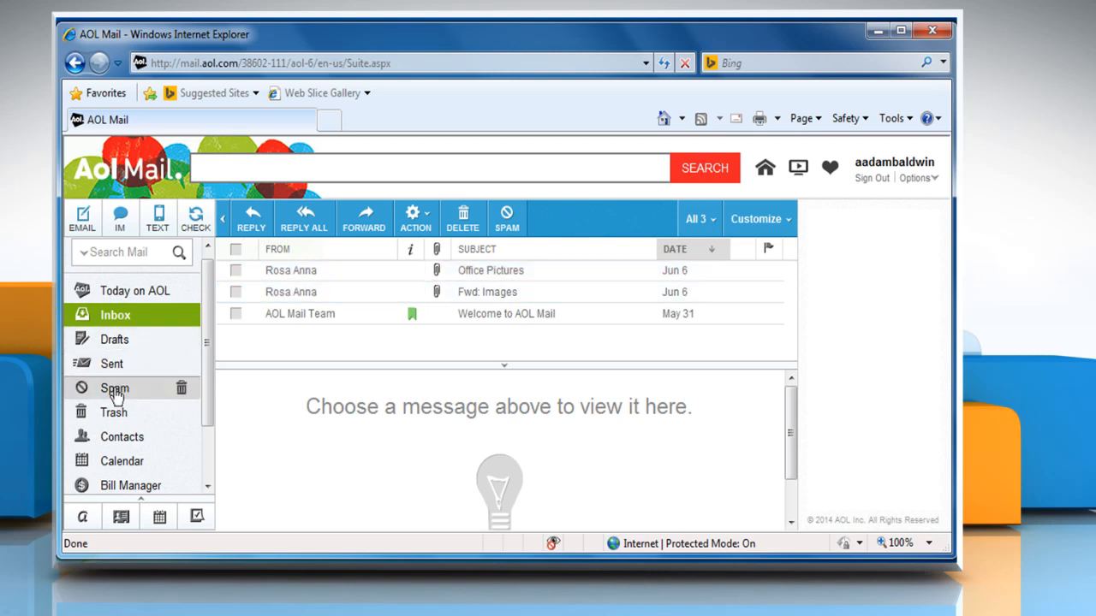
Mark 'Re: Pictures' in Spam as Not Spam and confirm it appears in the Inbox
click(116, 388)
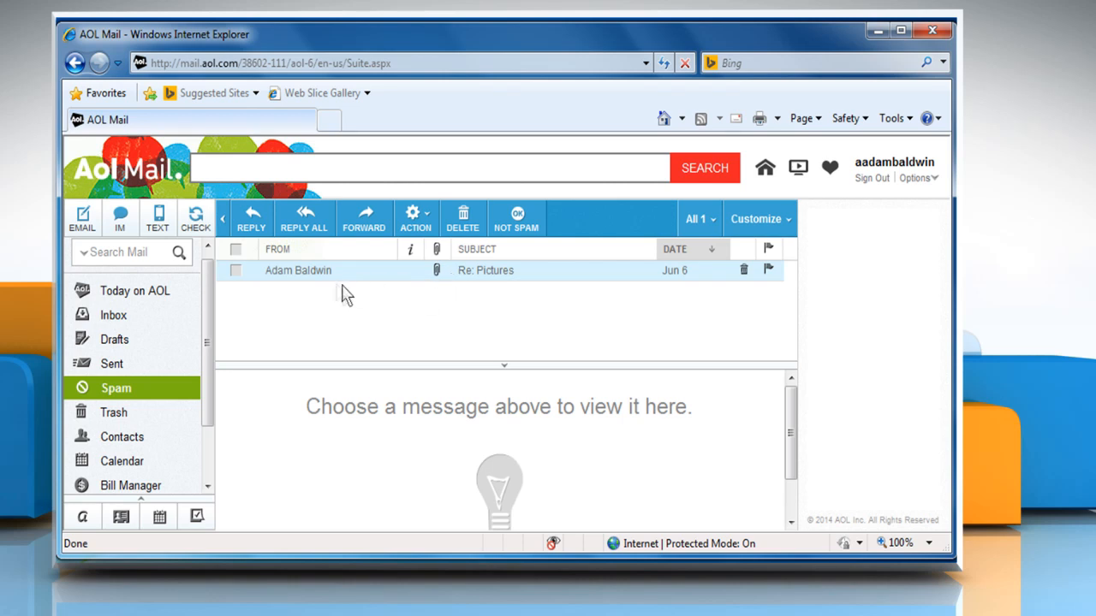
mouse_move(237, 275)
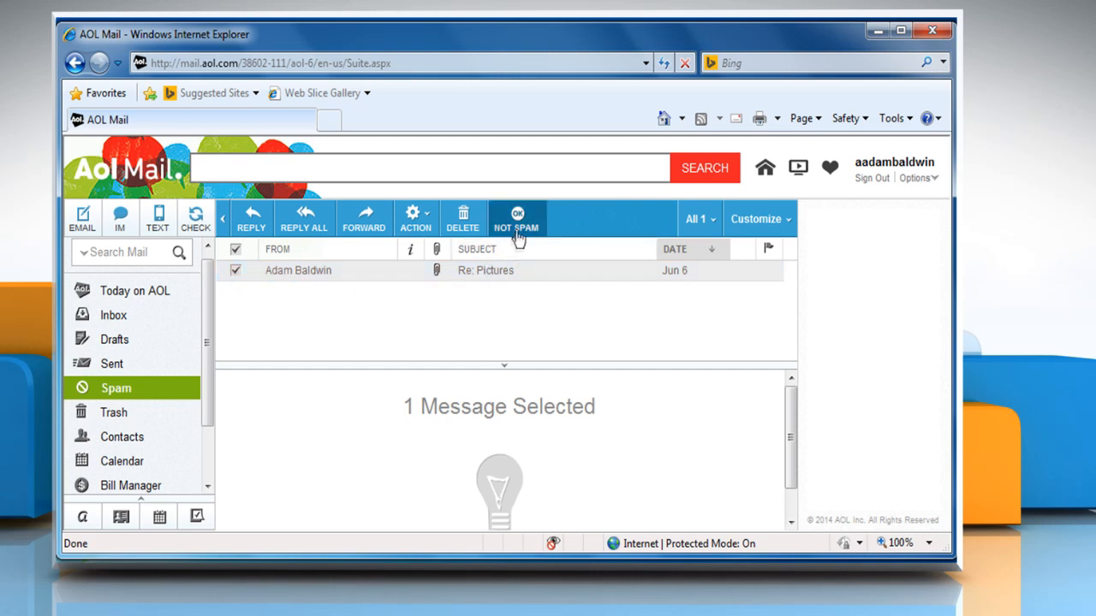
mouse_move(525, 236)
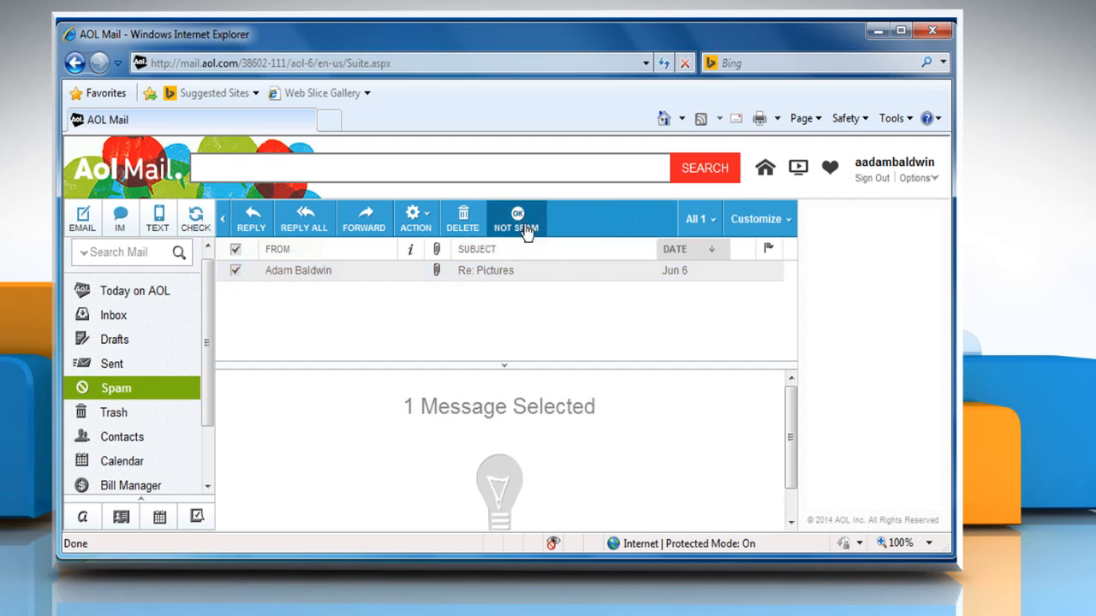
click(517, 218)
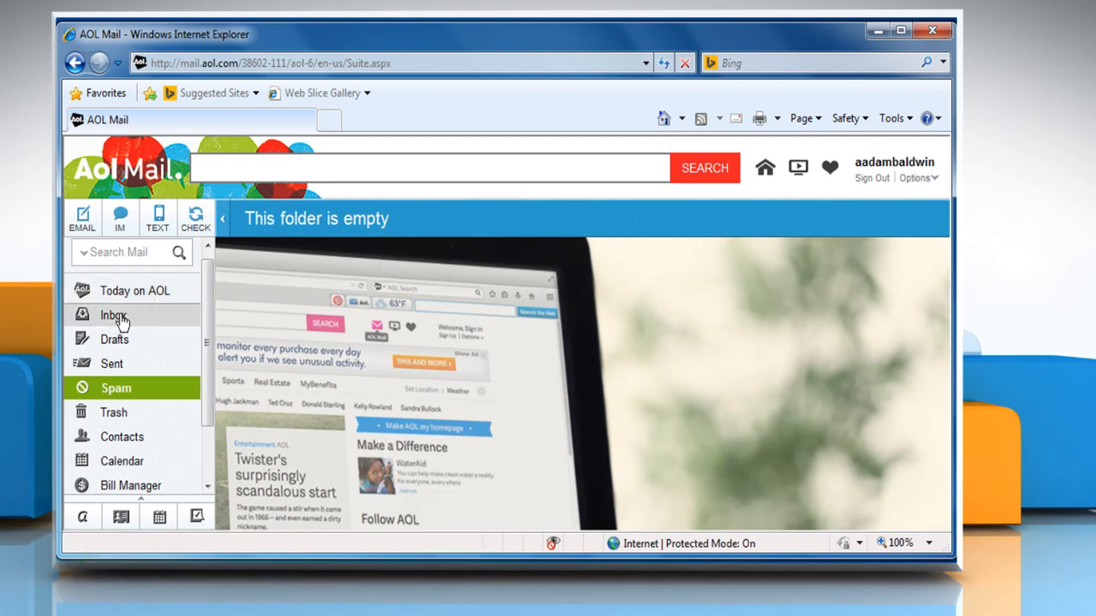
click(113, 315)
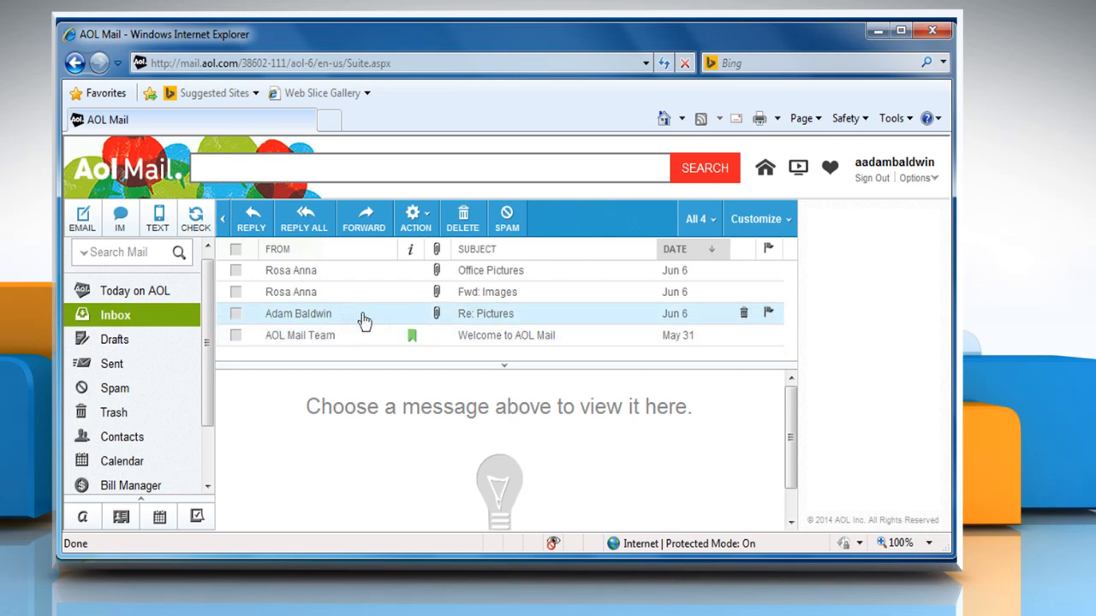
mouse_move(384, 321)
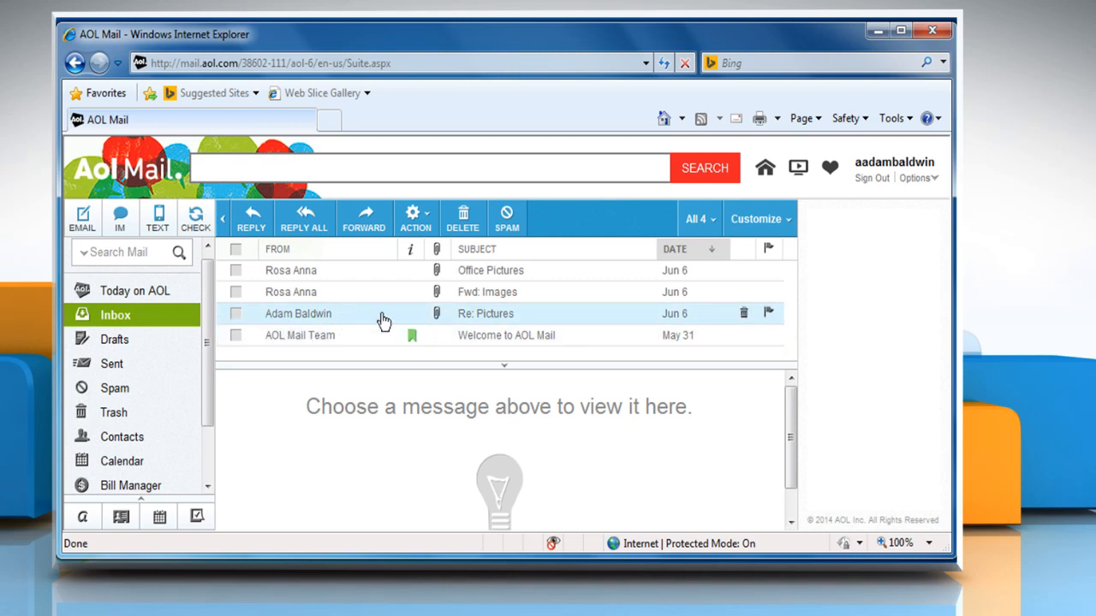